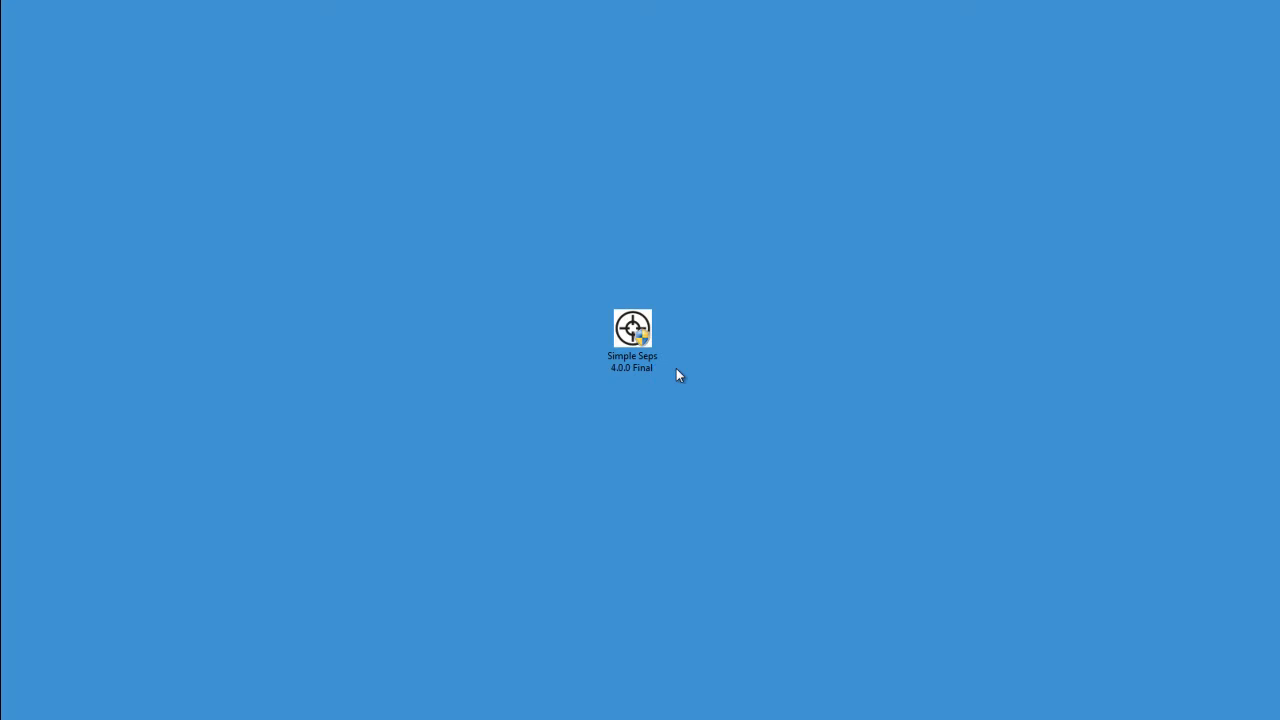
Run the Simple Seps 4.0.0 installer, accept the license, and install to the default folder.
{"action": "double_click", "coordinate": [632, 328]}
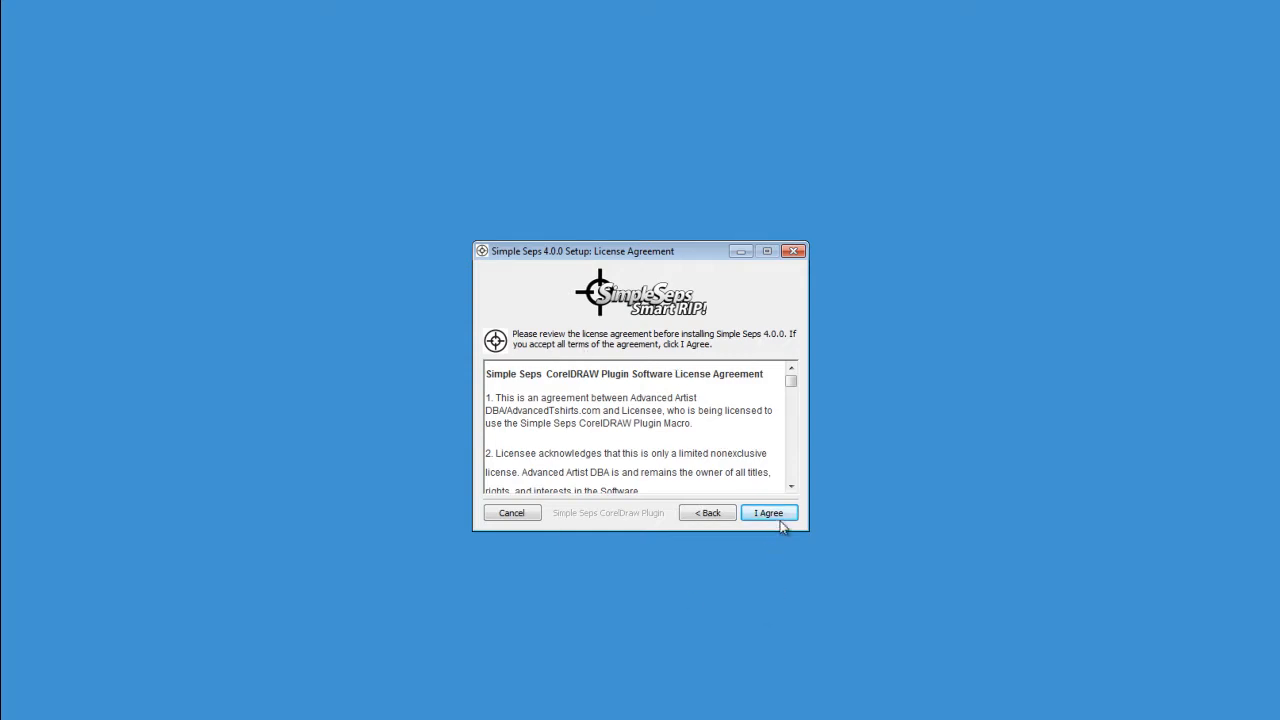
{"action": "left_click", "coordinate": [768, 512]}
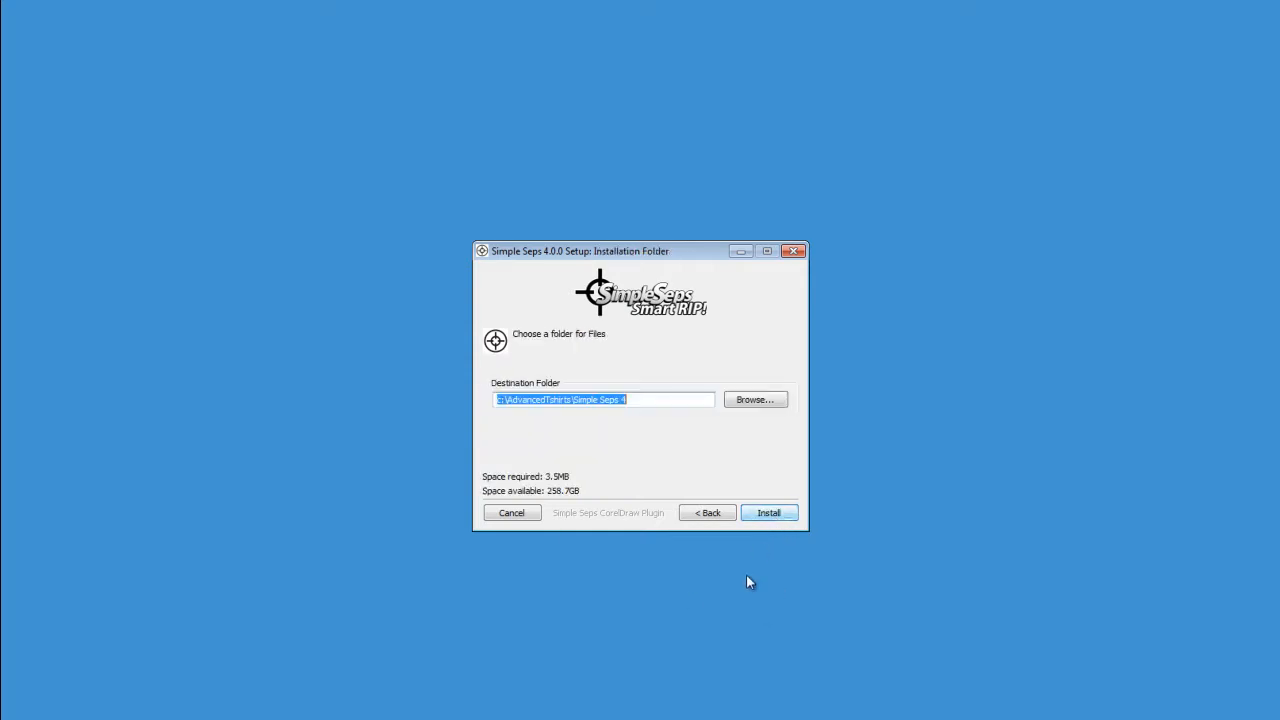
{"action": "left_click", "coordinate": [768, 512]}
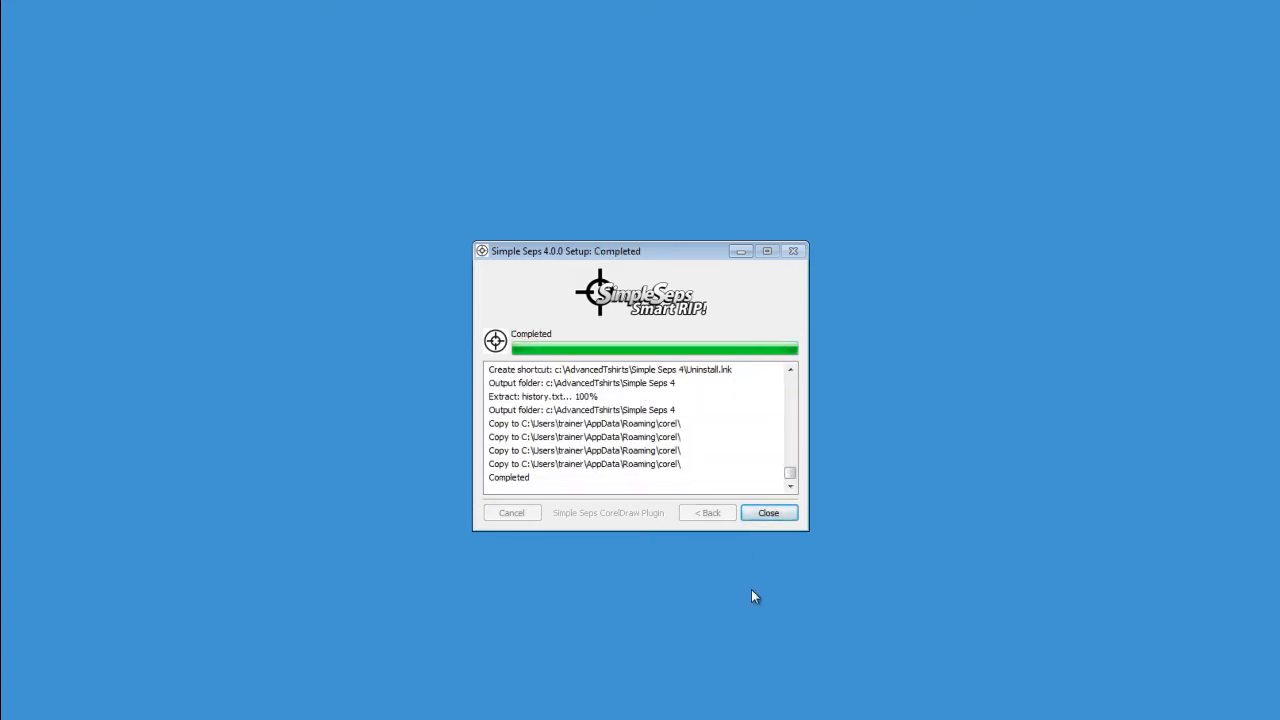
{"action": "left_click", "coordinate": [768, 512]}
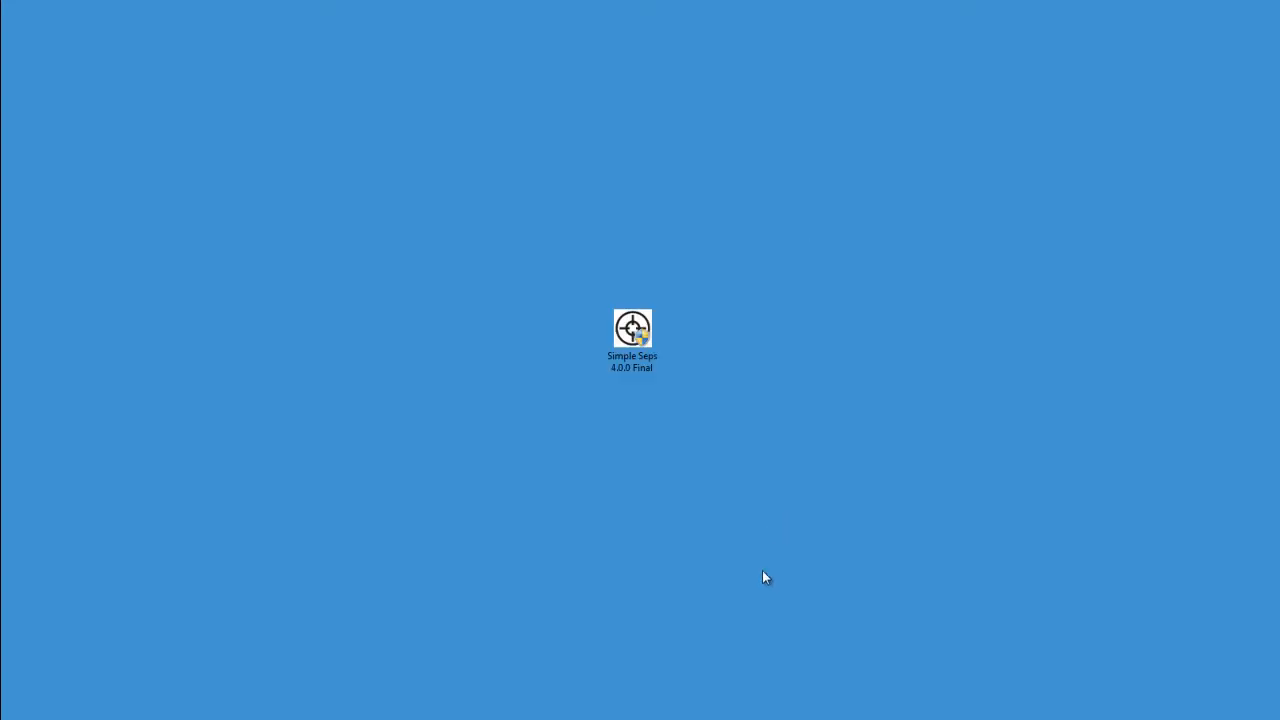
{"action": "mouse_move", "coordinate": [765, 550]}
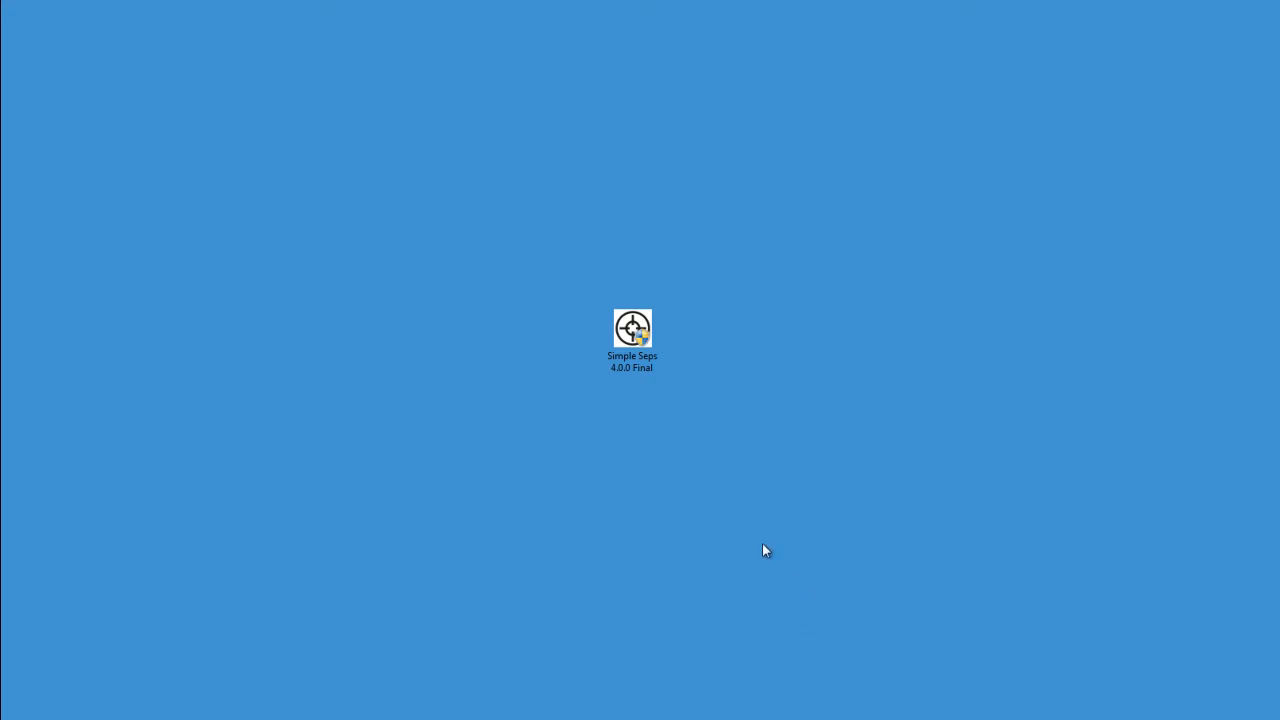
{"action": "mouse_move", "coordinate": [766, 514]}
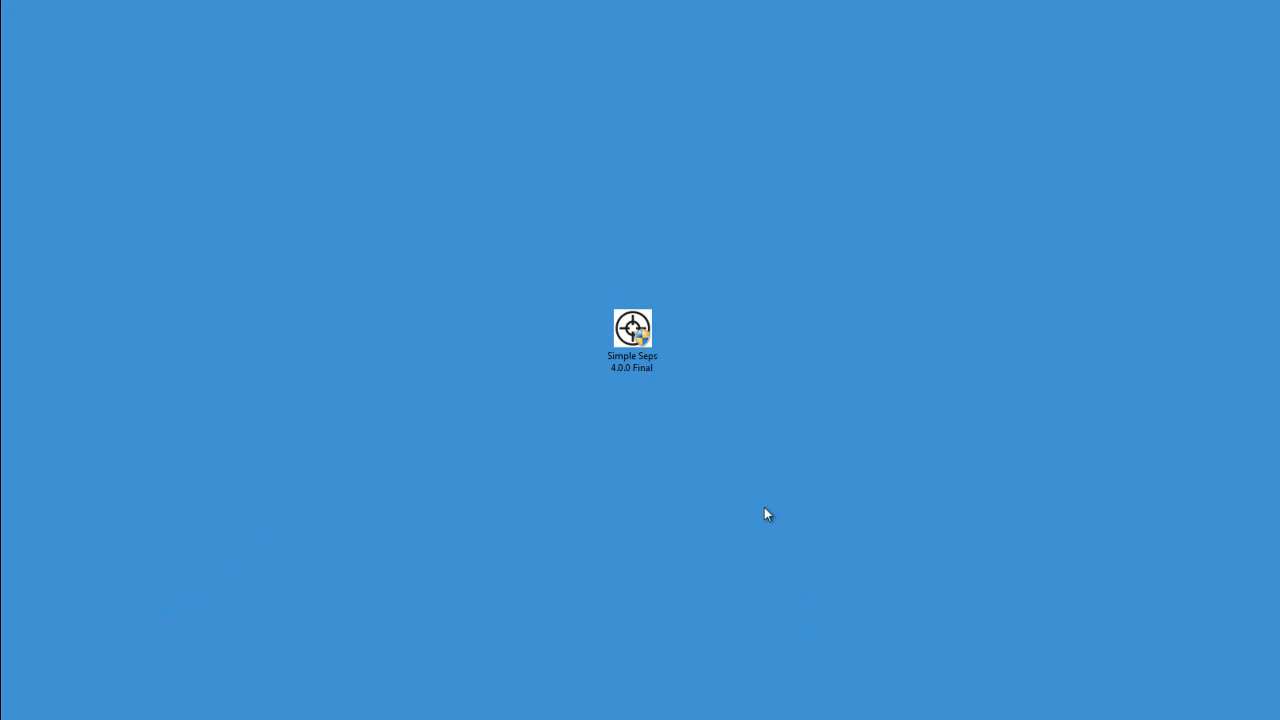
Launch CorelDRAW X6 and create a new blank document with the default settings.
{"action": "double_click", "coordinate": [632, 329]}
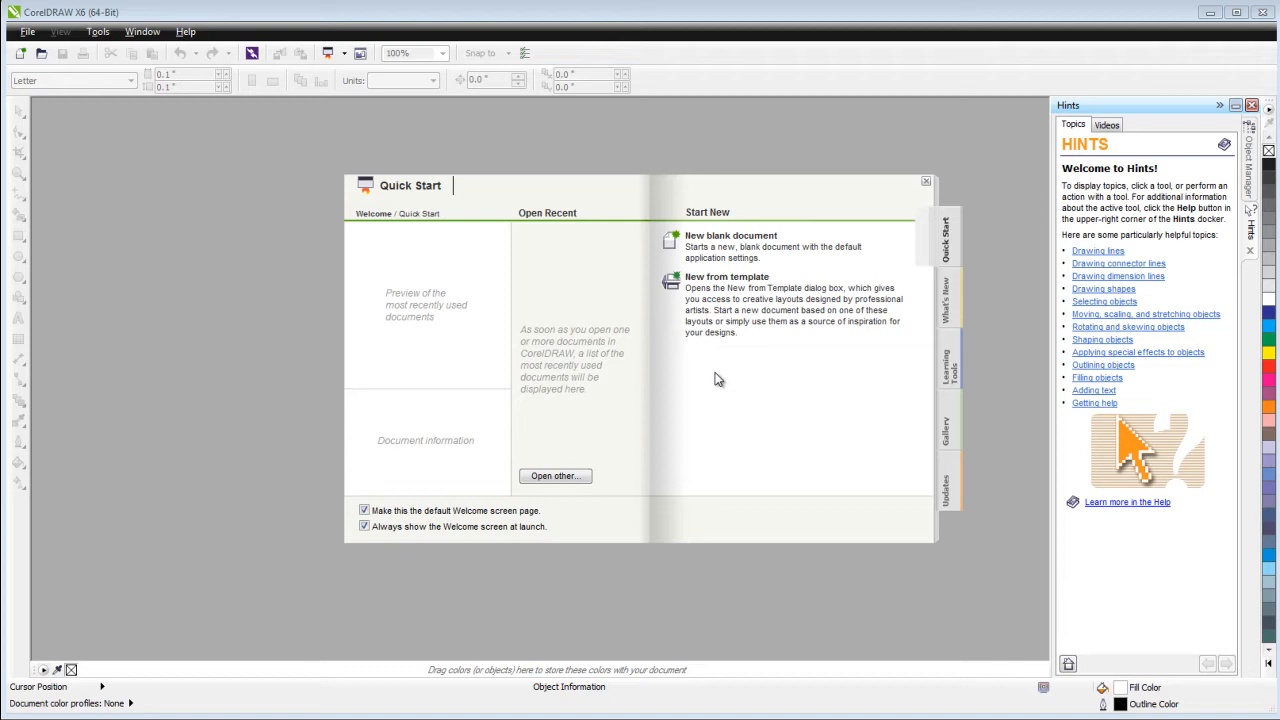
{"action": "left_click", "coordinate": [730, 246]}
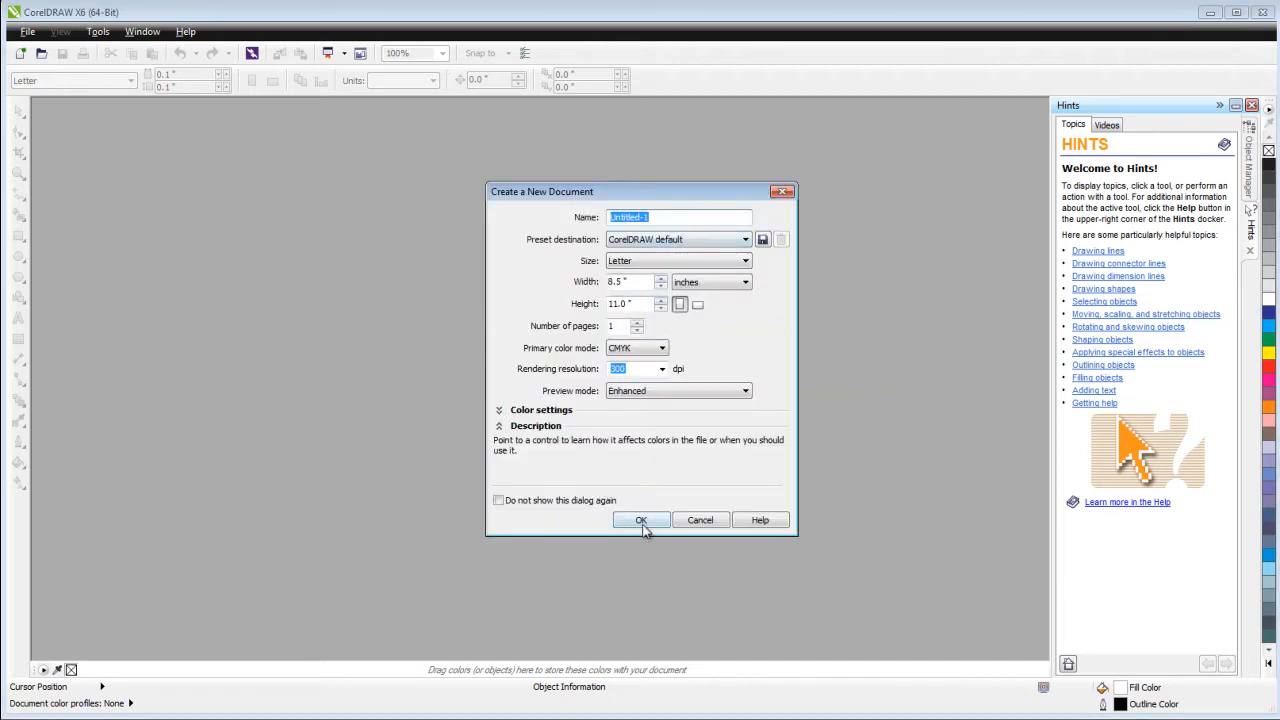
{"action": "left_click", "coordinate": [641, 520]}
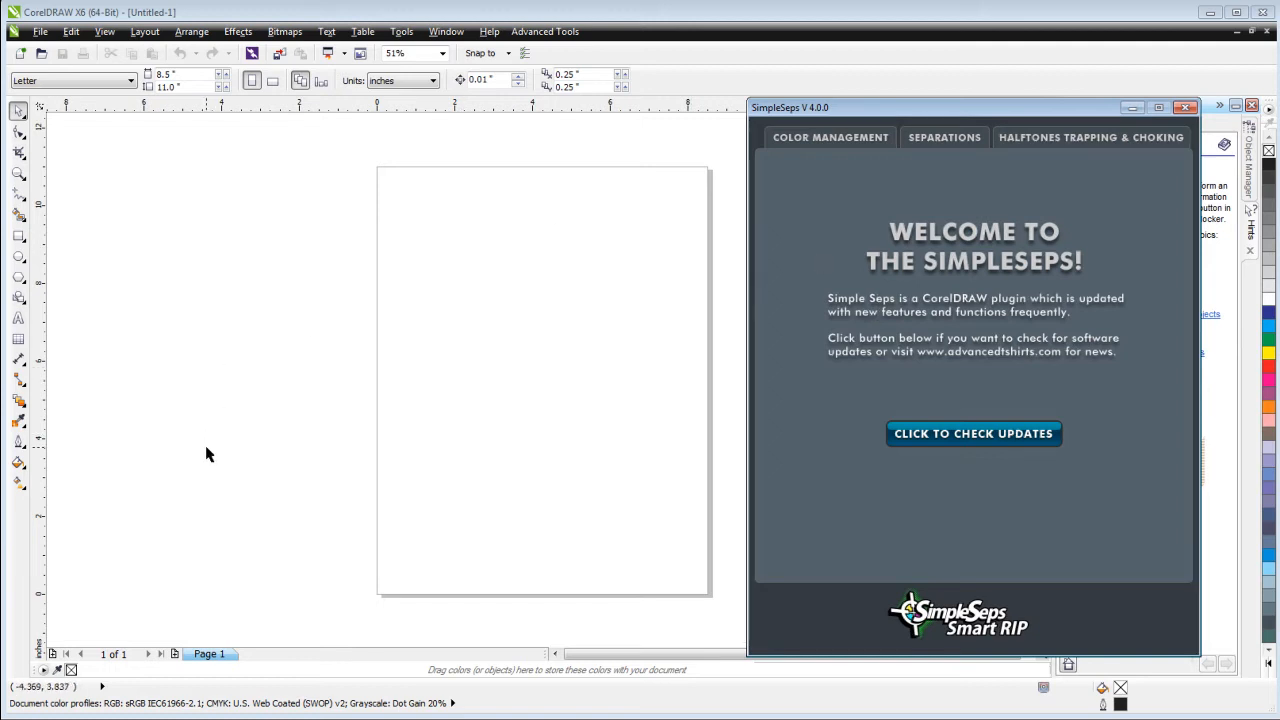
{"action": "mouse_move", "coordinate": [1188, 107]}
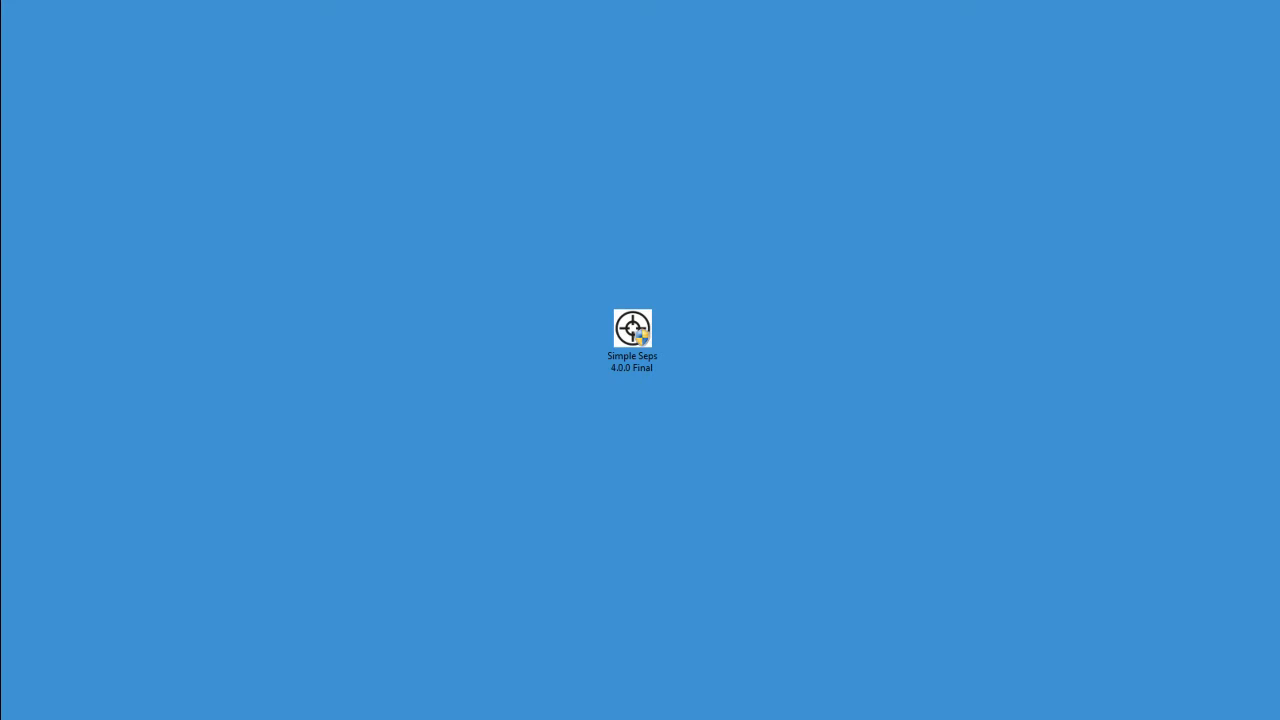
{"action": "mouse_move", "coordinate": [640, 549]}
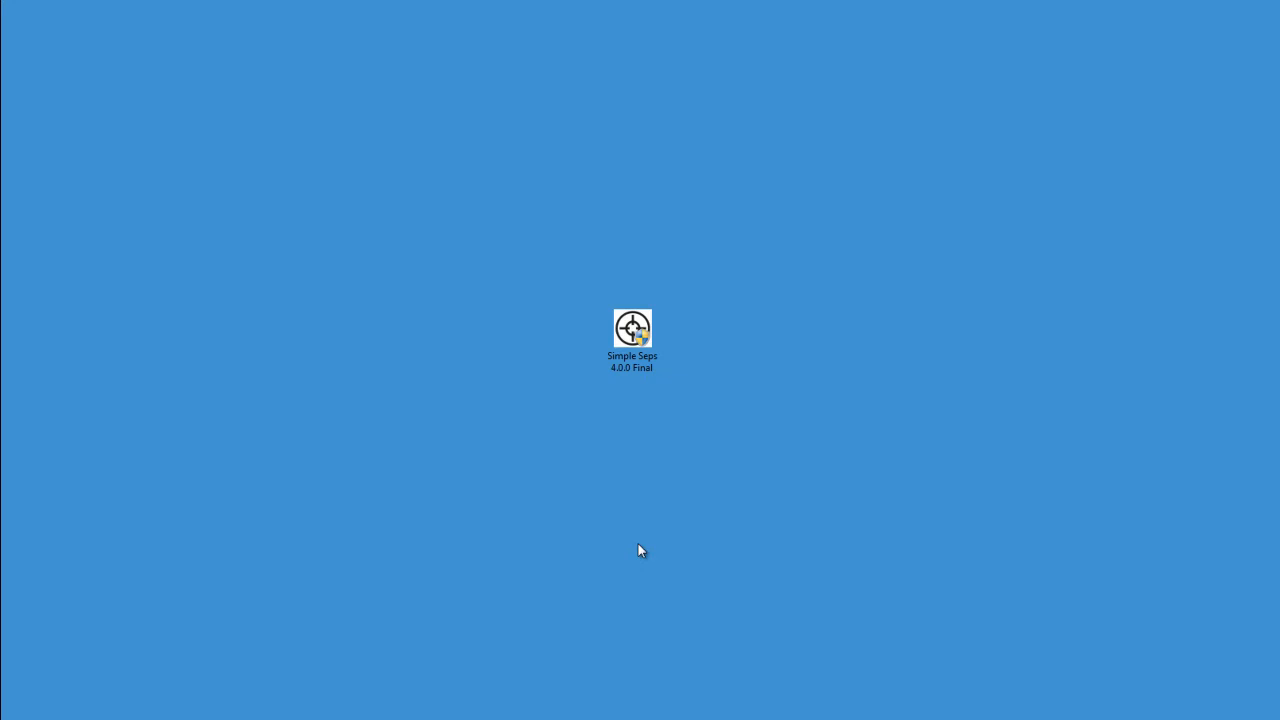
Launch CorelDRAW X7 and create Untitled-1, a blank Letter-size document.
{"action": "double_click", "coordinate": [631, 328]}
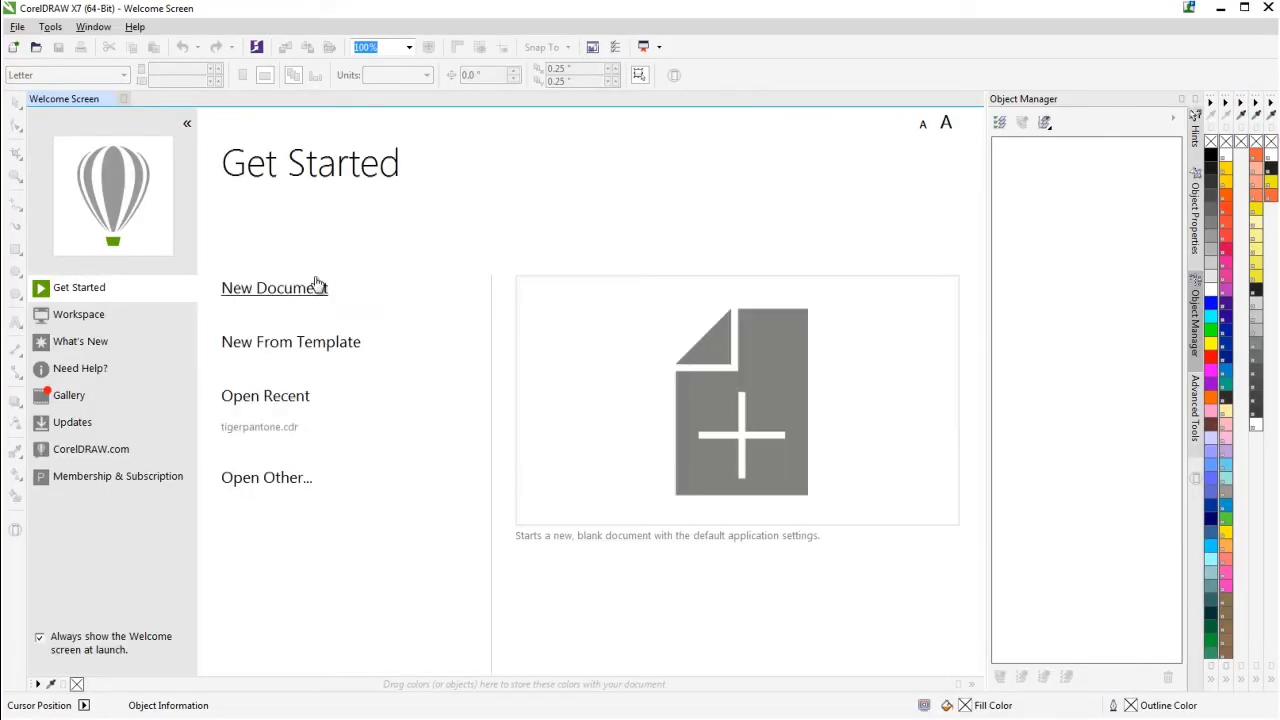
{"action": "left_click", "coordinate": [274, 287]}
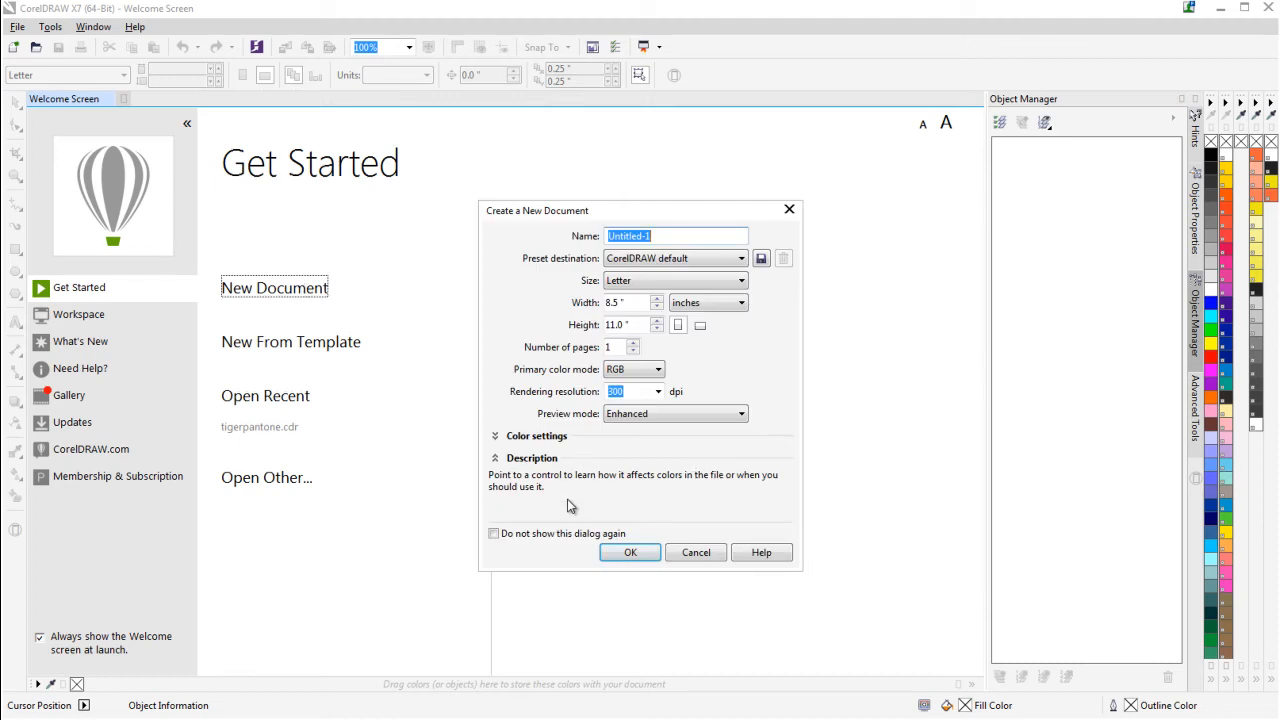
{"action": "left_click", "coordinate": [630, 552]}
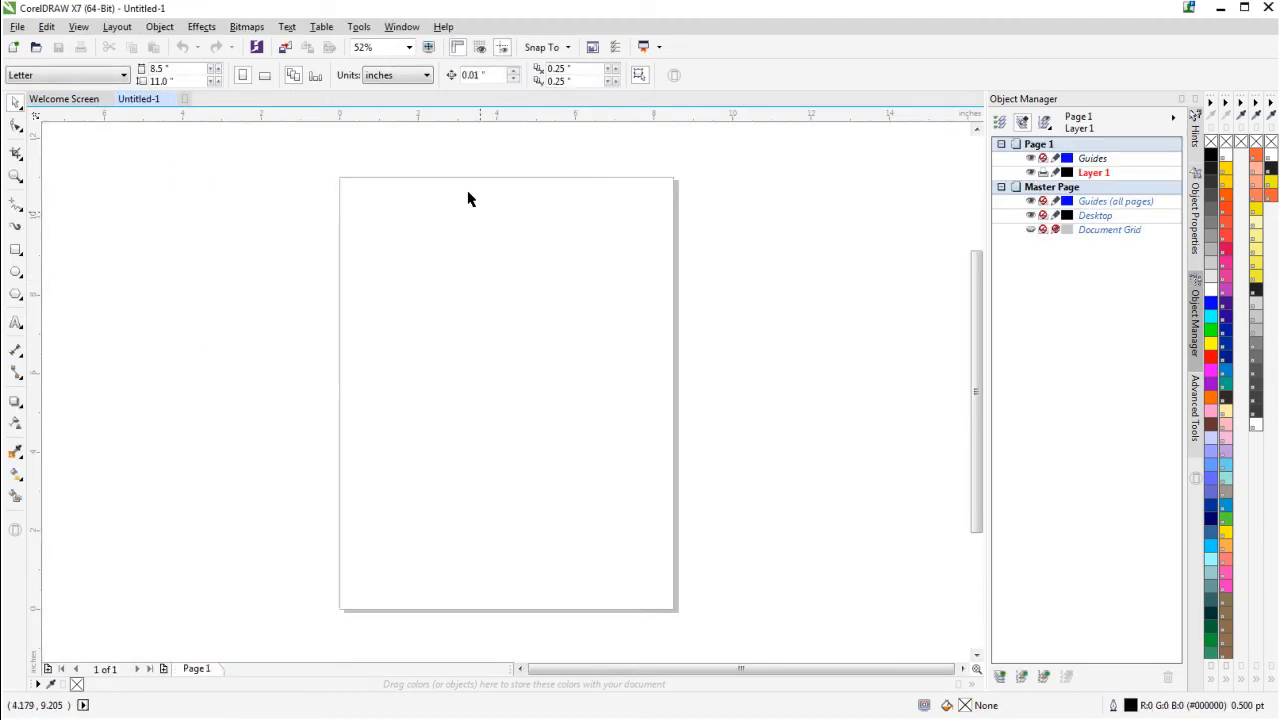
Show the Advanced Tools docker, then launch Simple Seps 4 from it and close it.
{"action": "left_click", "coordinate": [401, 26]}
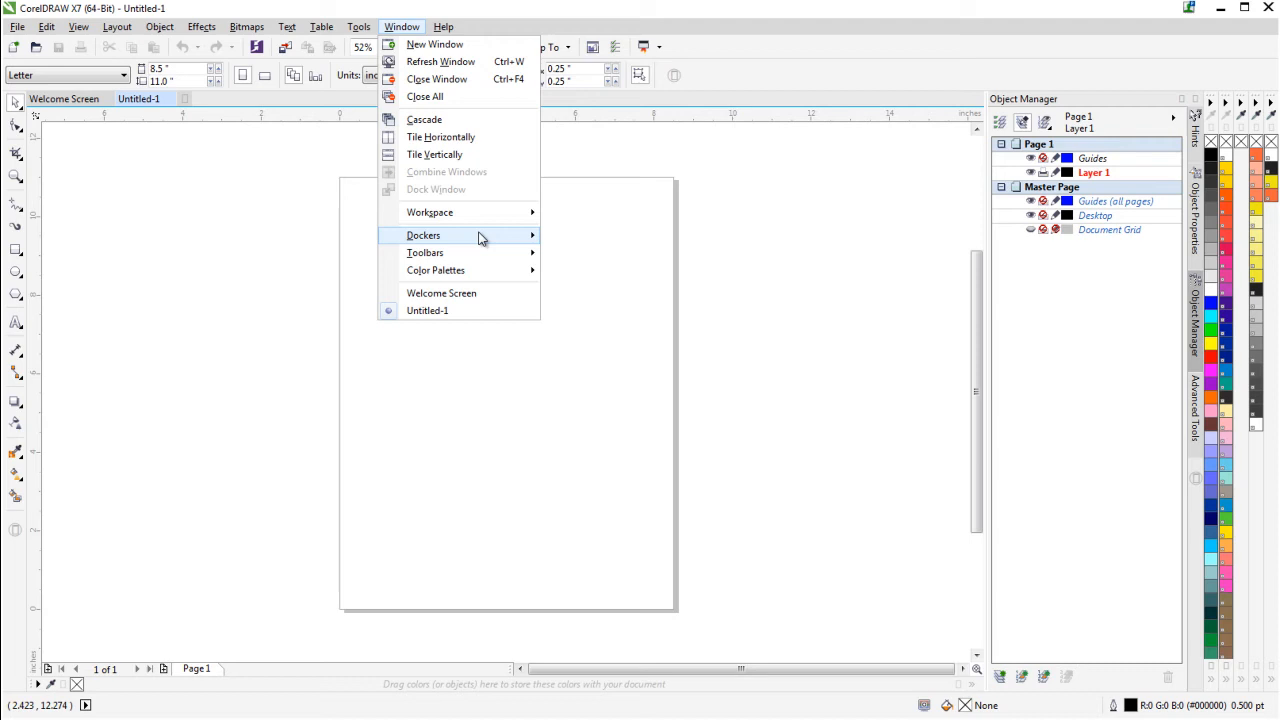
{"action": "left_click", "coordinate": [423, 235]}
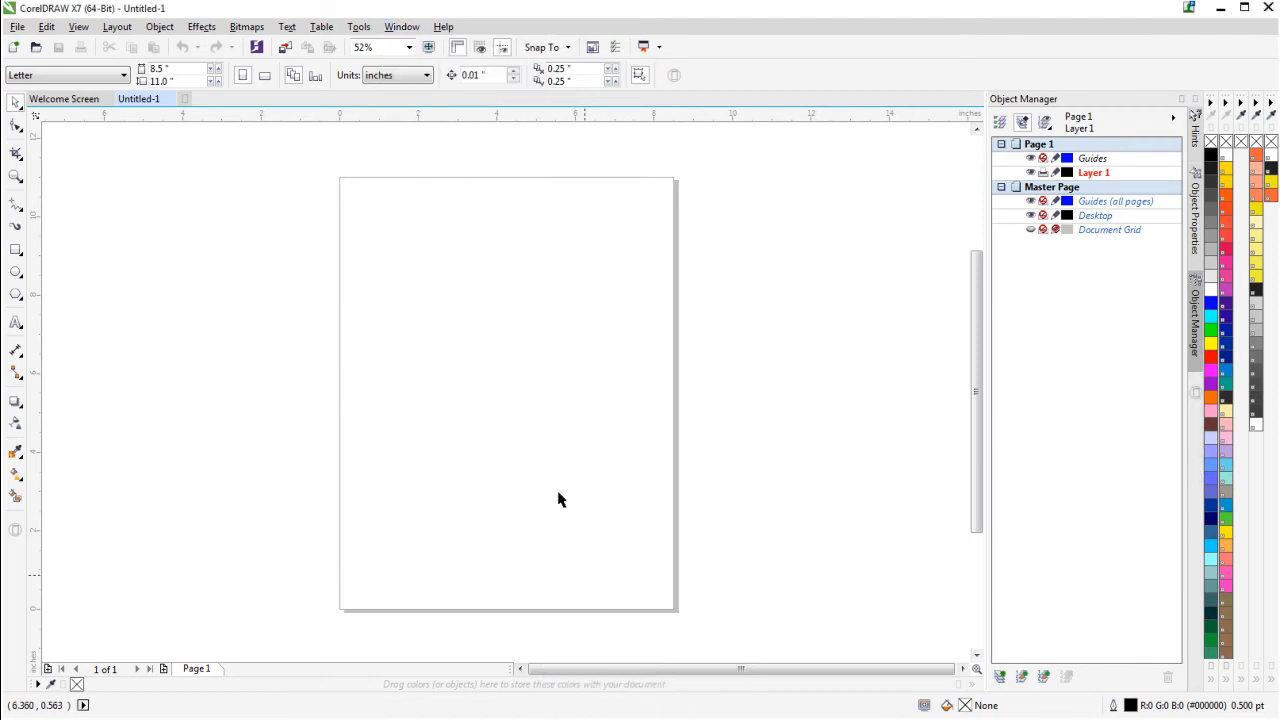
{"action": "left_click", "coordinate": [358, 26]}
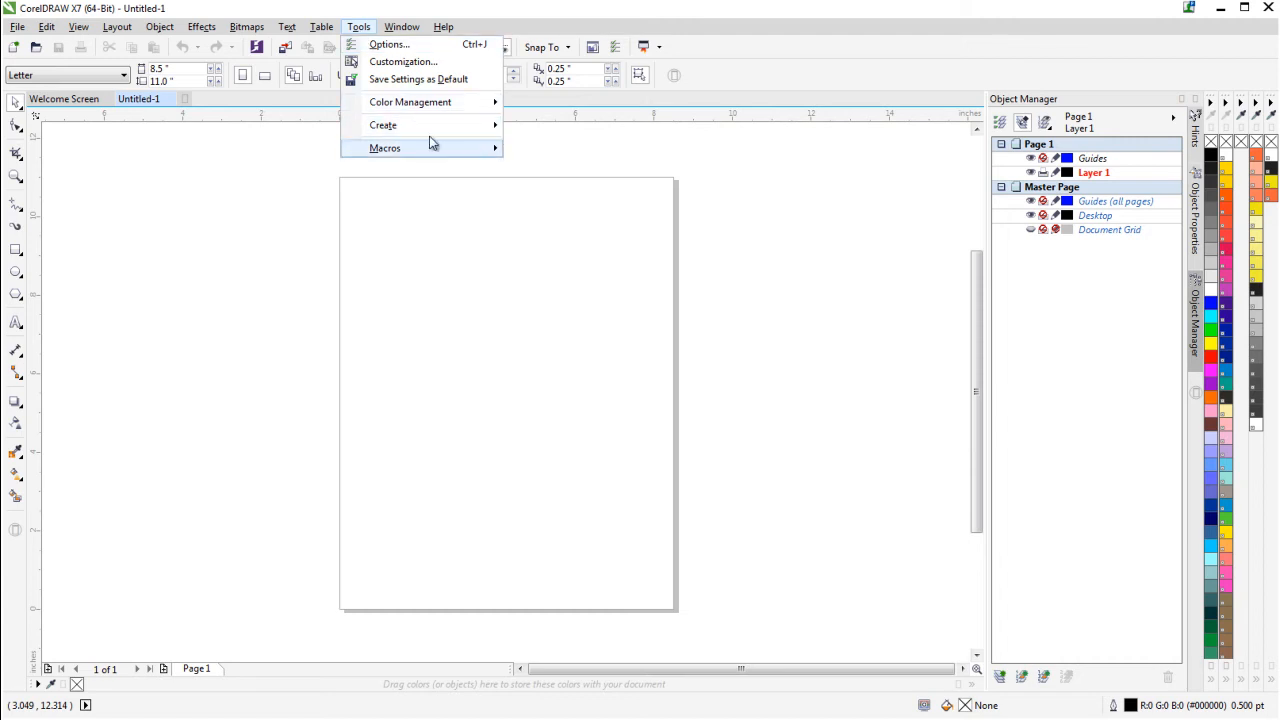
{"action": "left_click", "coordinate": [401, 26]}
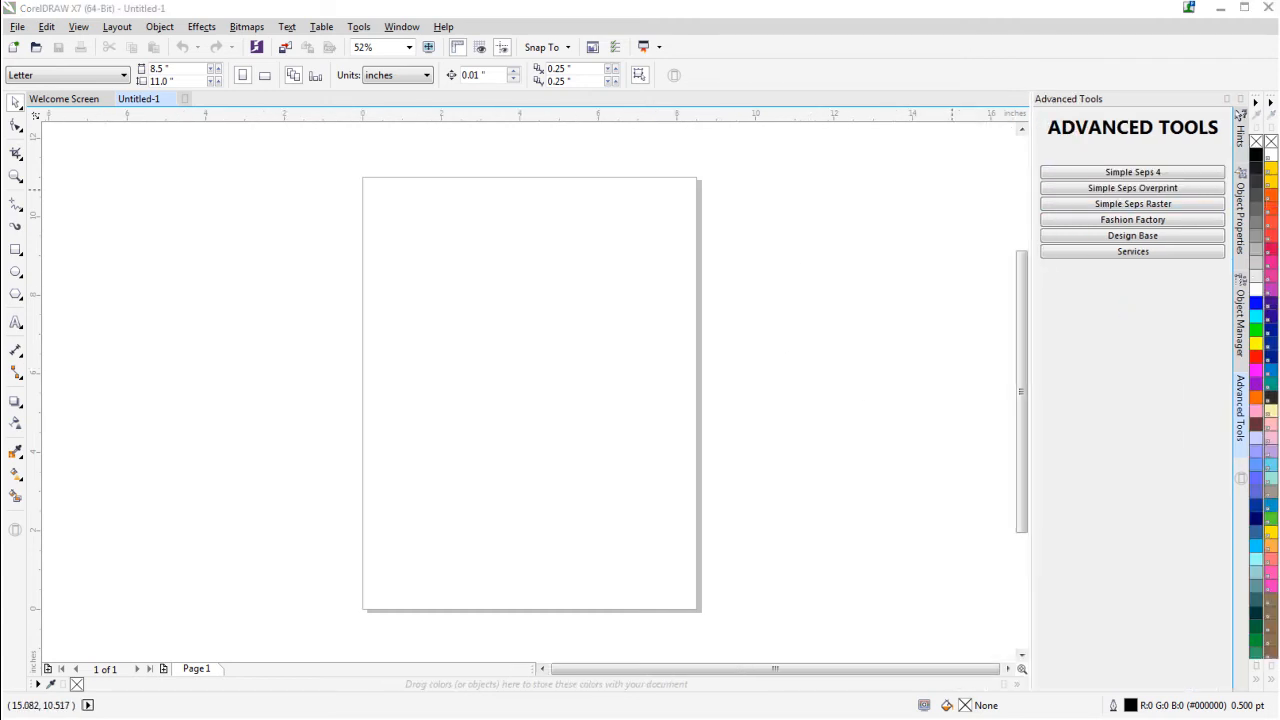
{"action": "left_click", "coordinate": [1132, 172]}
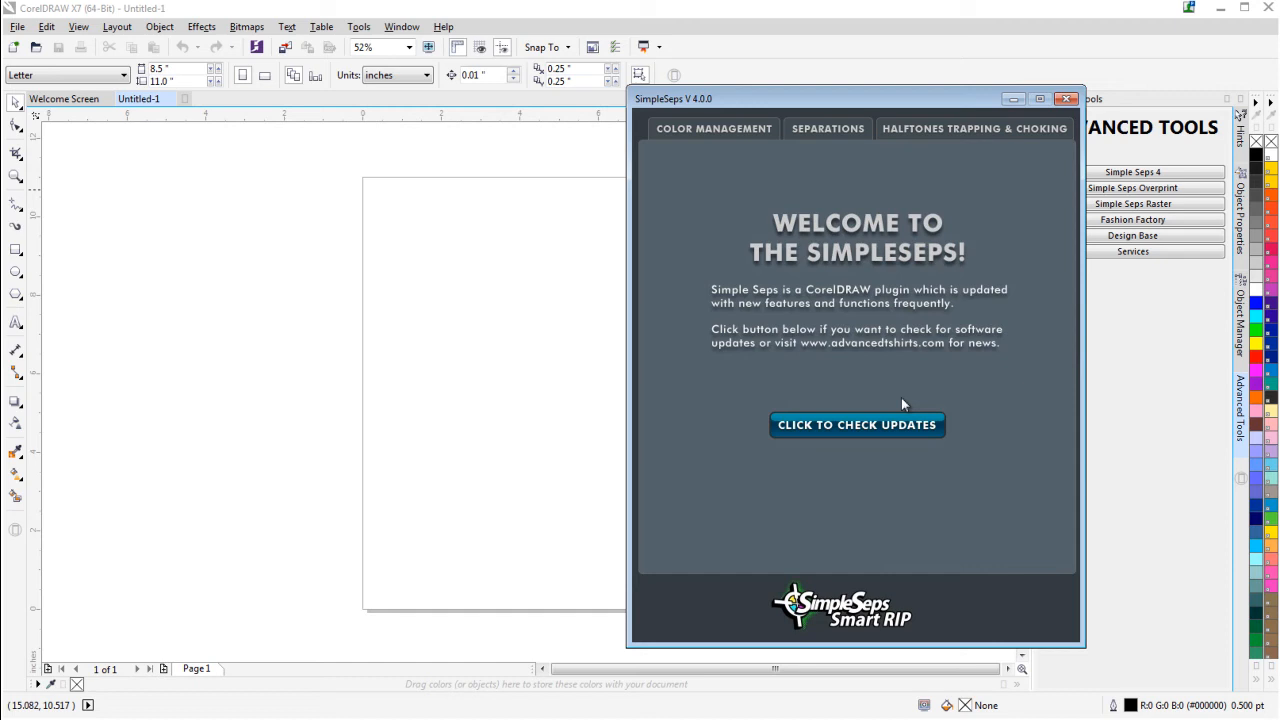
{"action": "left_click", "coordinate": [1065, 98]}
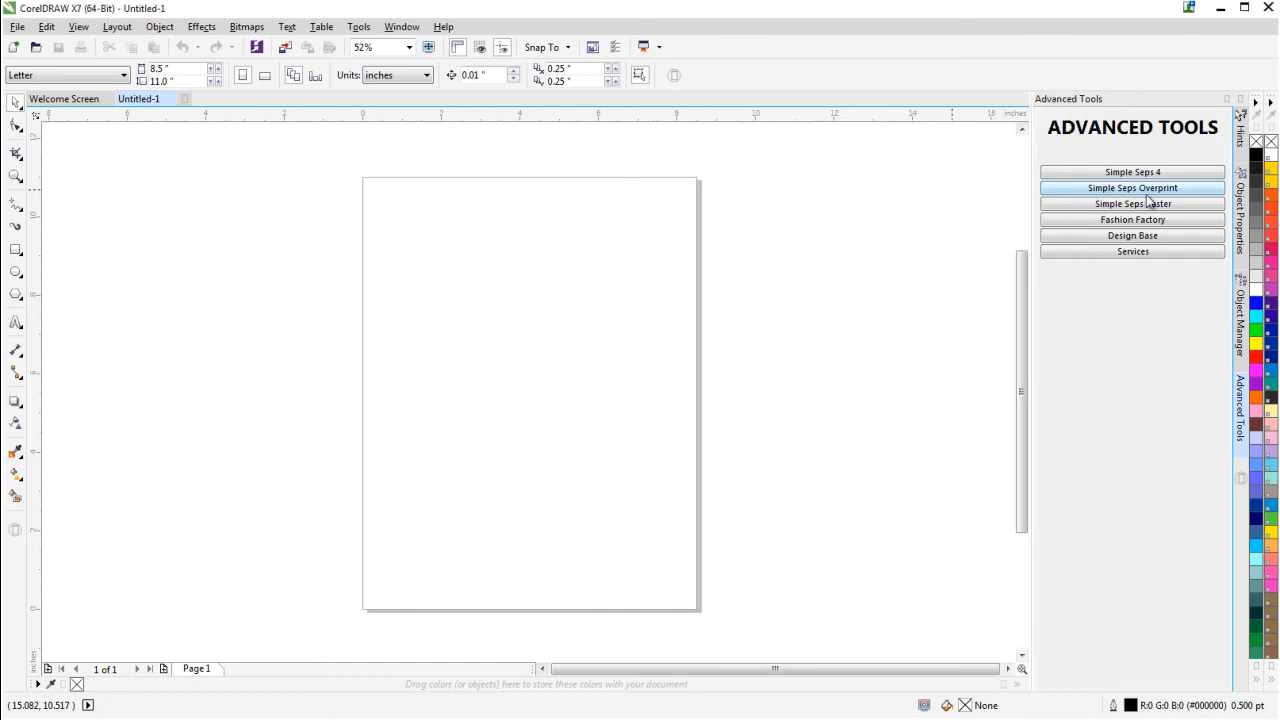
{"action": "left_click", "coordinate": [1132, 219]}
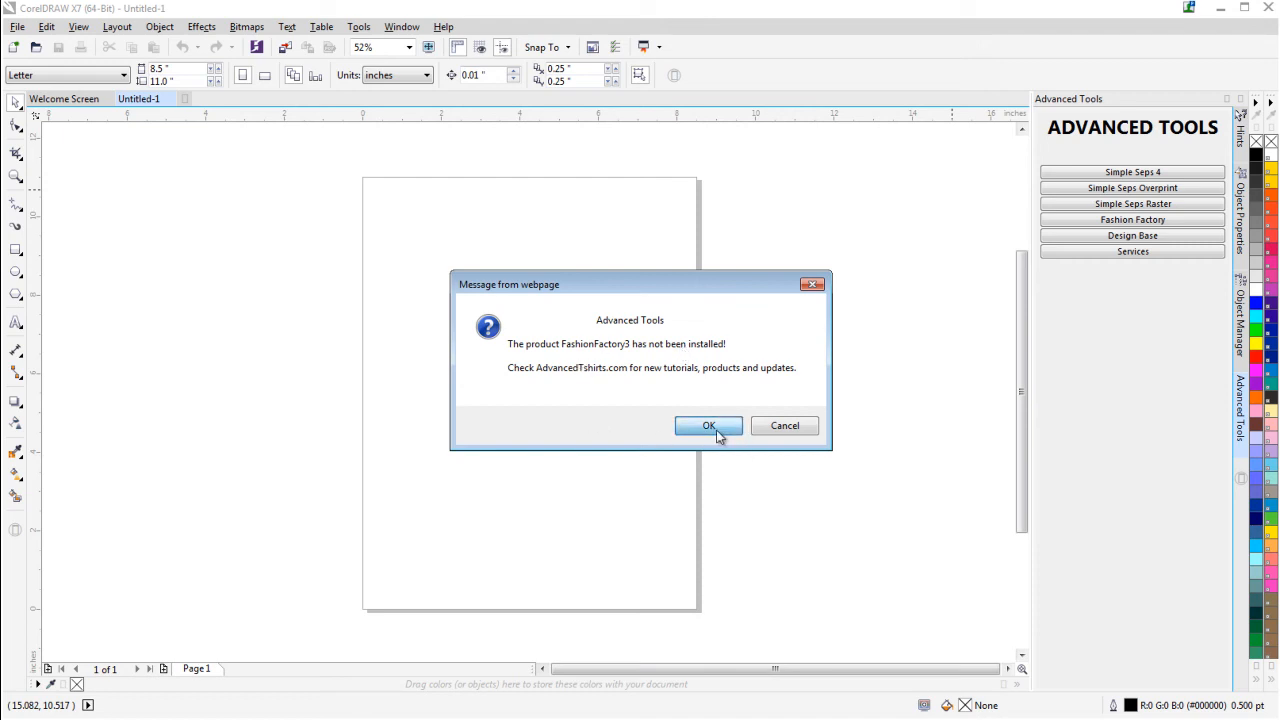
{"action": "left_click", "coordinate": [708, 425]}
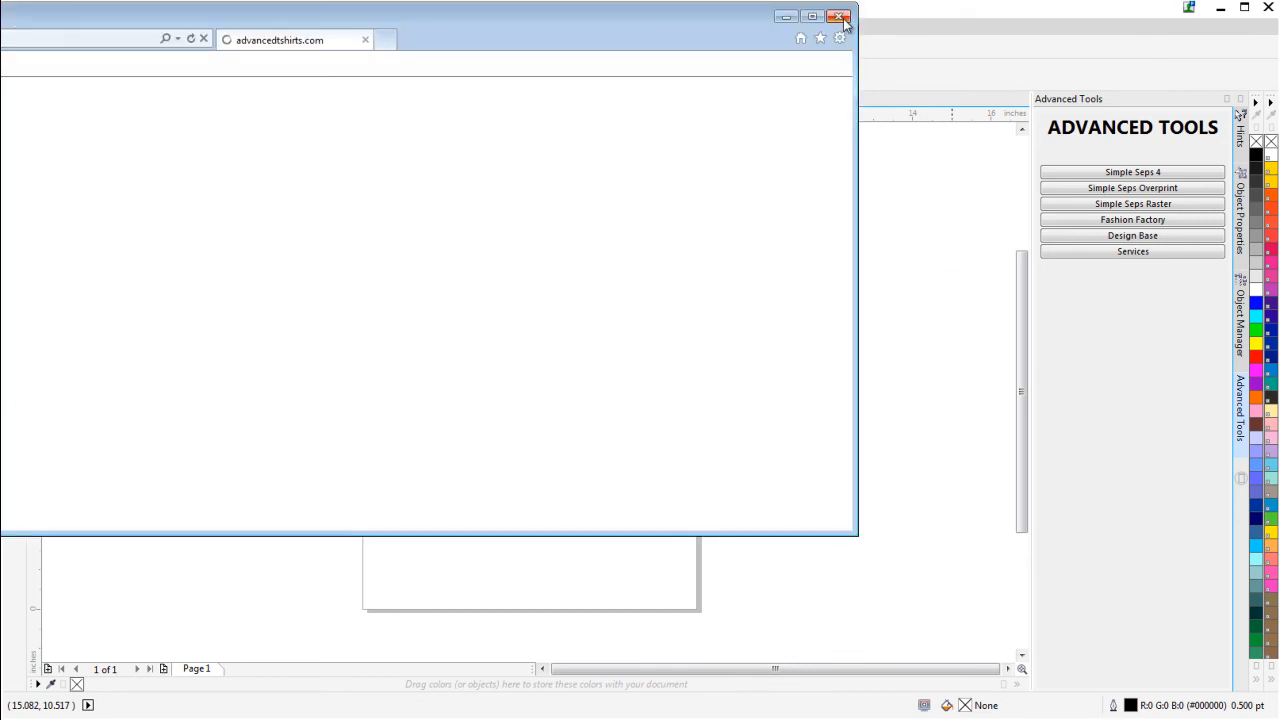
{"action": "left_click", "coordinate": [840, 17]}
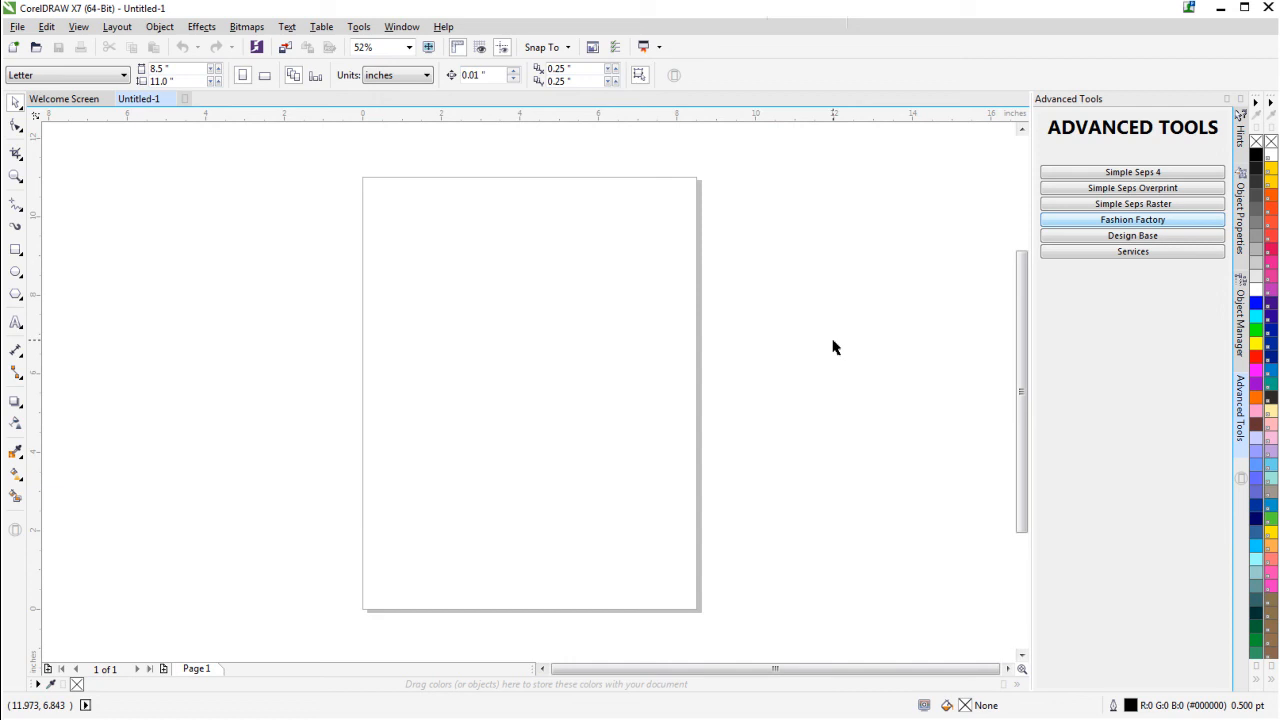